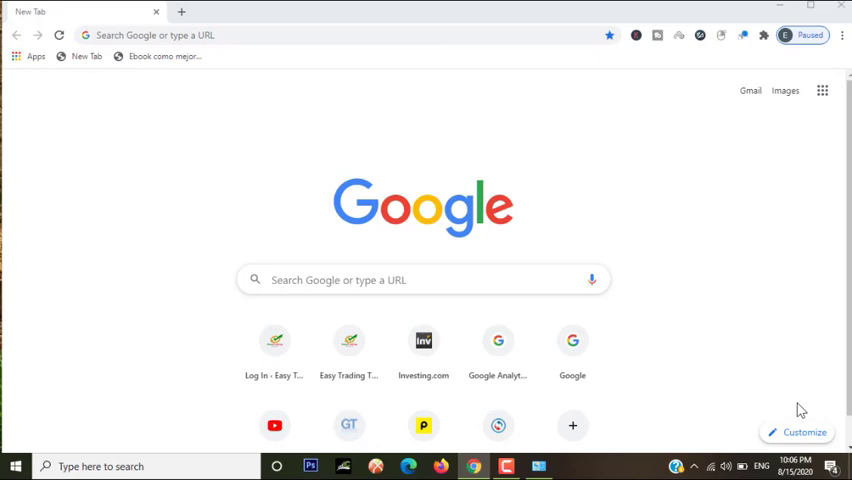
pyautogui.moveTo(839, 70)
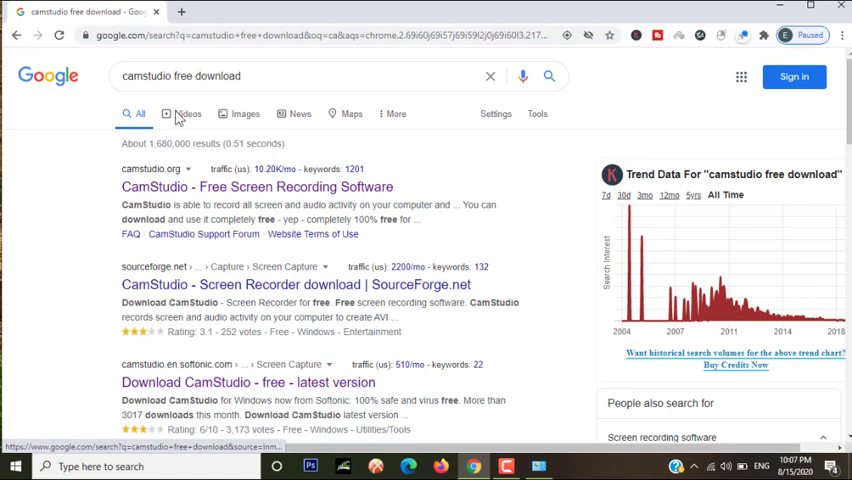
pyautogui.moveTo(222, 187)
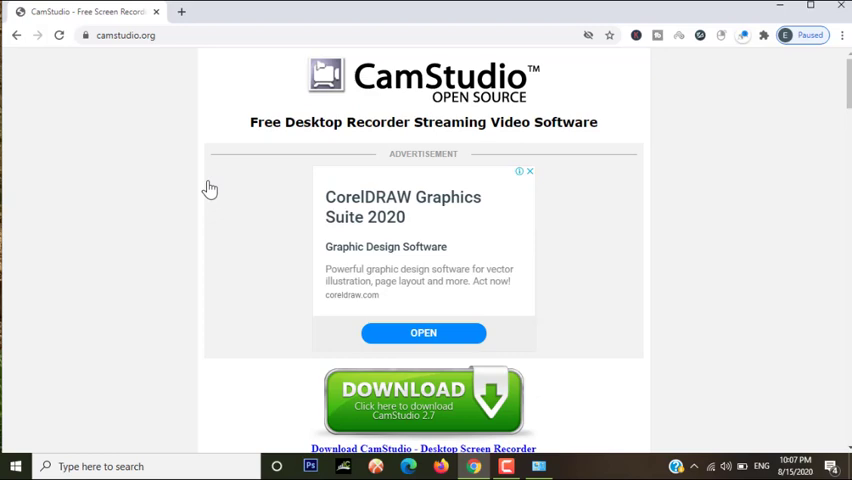
# Download the CamStudio installer from camstudio.org, run it, and approve the UAC prompt.
pyautogui.scroll(-3)
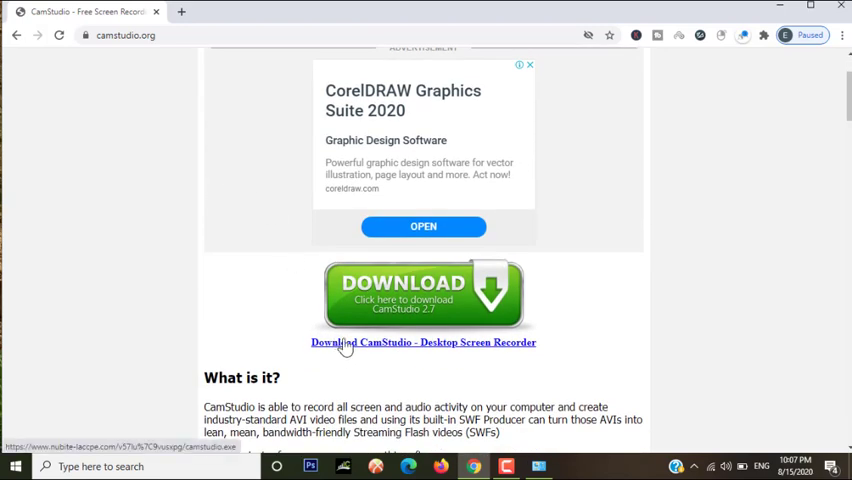
pyautogui.moveTo(322, 350)
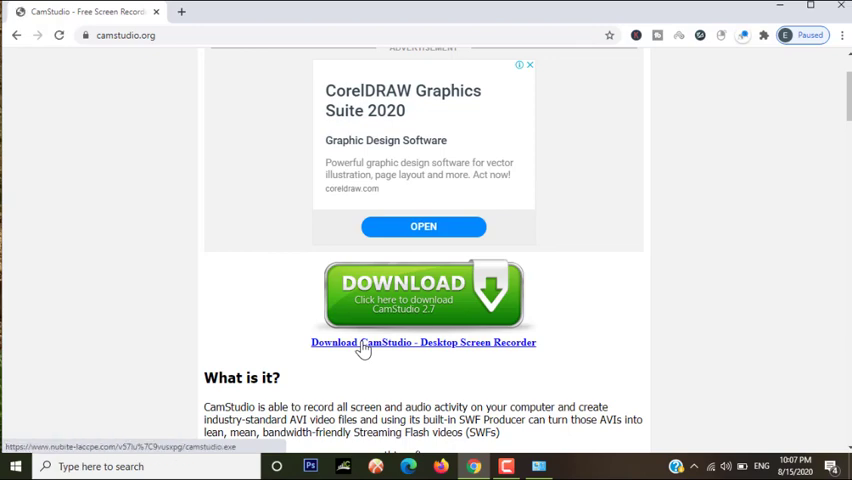
pyautogui.click(363, 342)
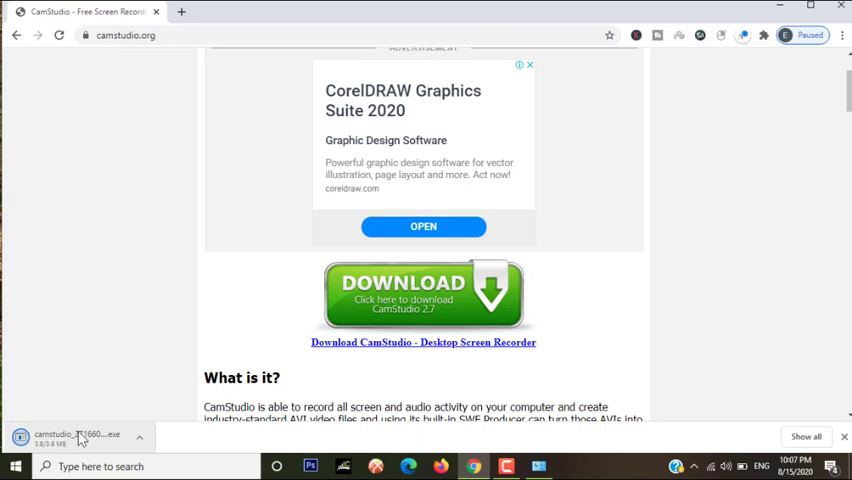
pyautogui.moveTo(78, 435)
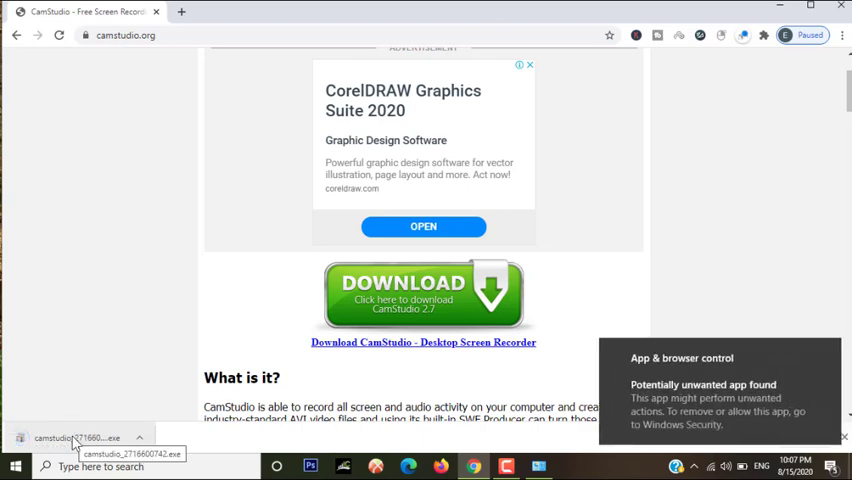
pyautogui.click(75, 437)
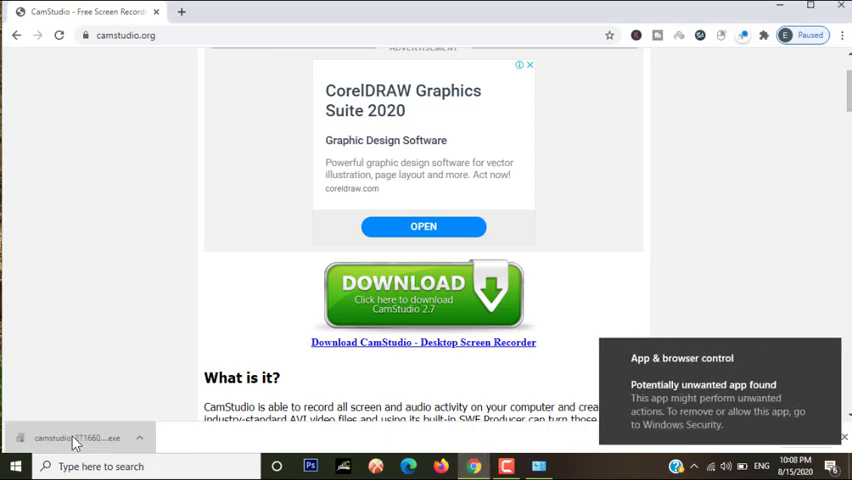
pyautogui.click(75, 437)
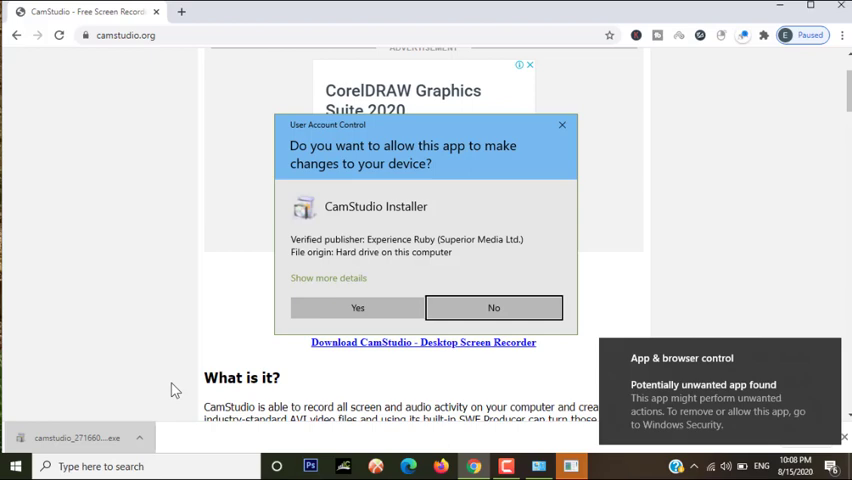
pyautogui.click(493, 307)
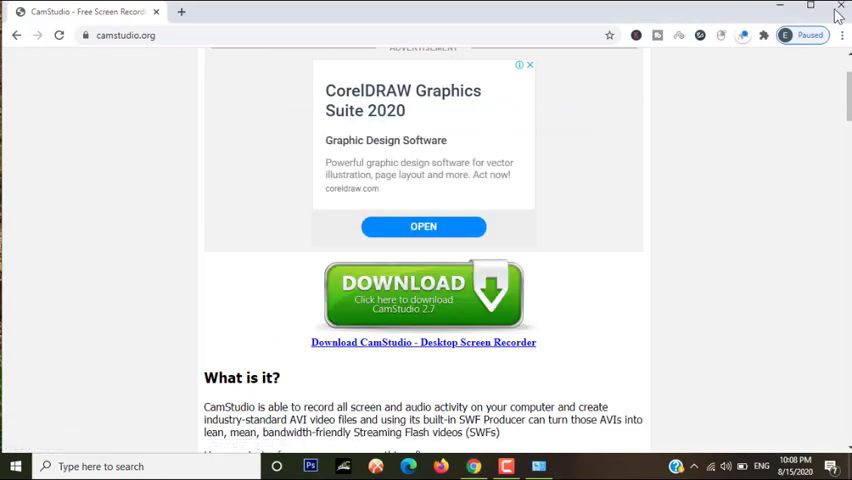
# Close Chrome, then install CamStudio by accepting the license and launching it on exit.
pyautogui.click(849, 10)
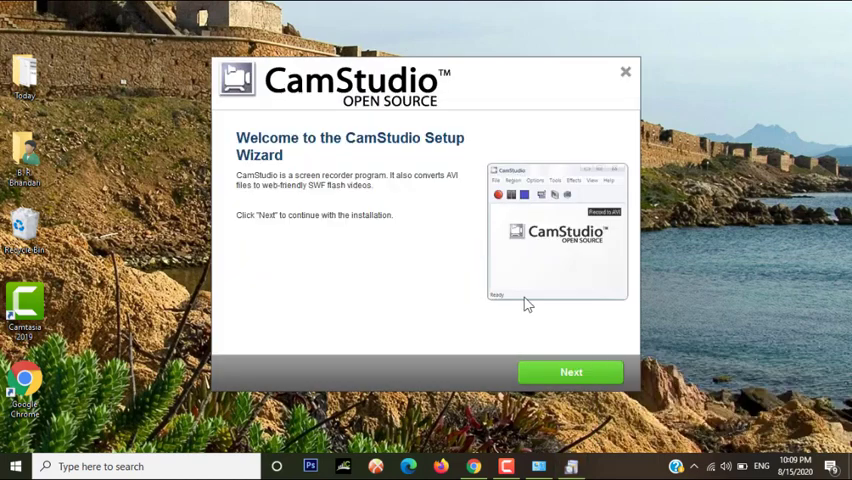
pyautogui.click(570, 371)
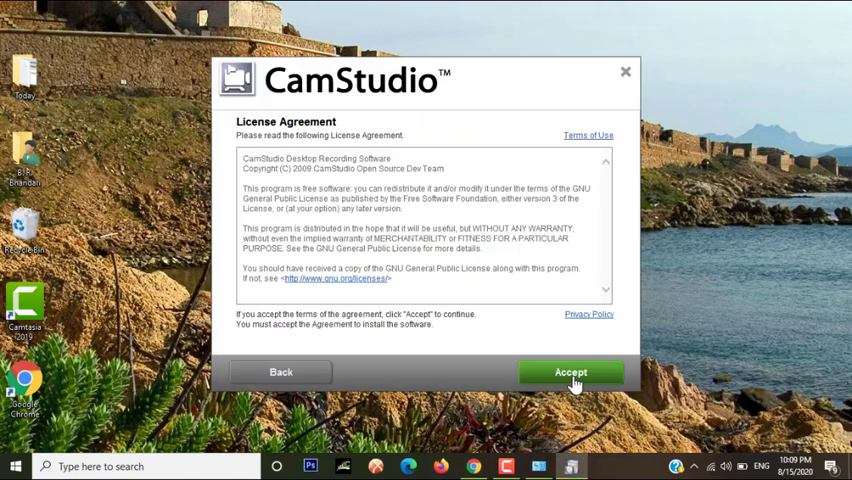
pyautogui.click(574, 371)
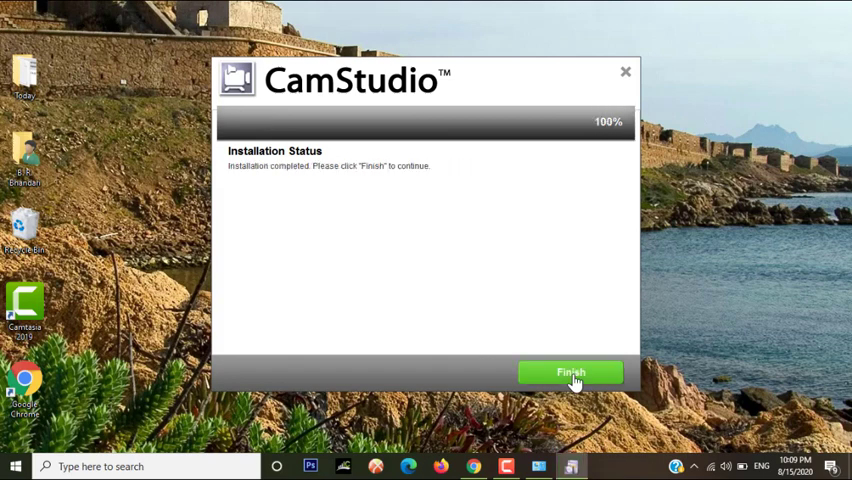
pyautogui.click(570, 371)
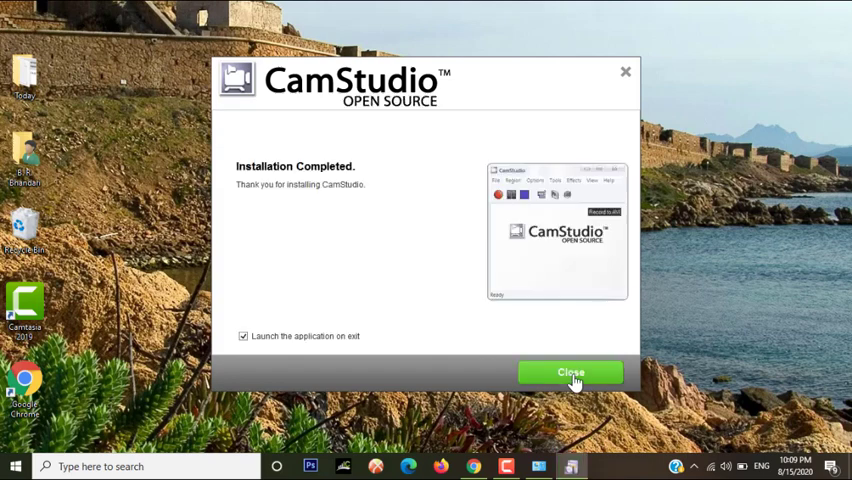
pyautogui.click(570, 371)
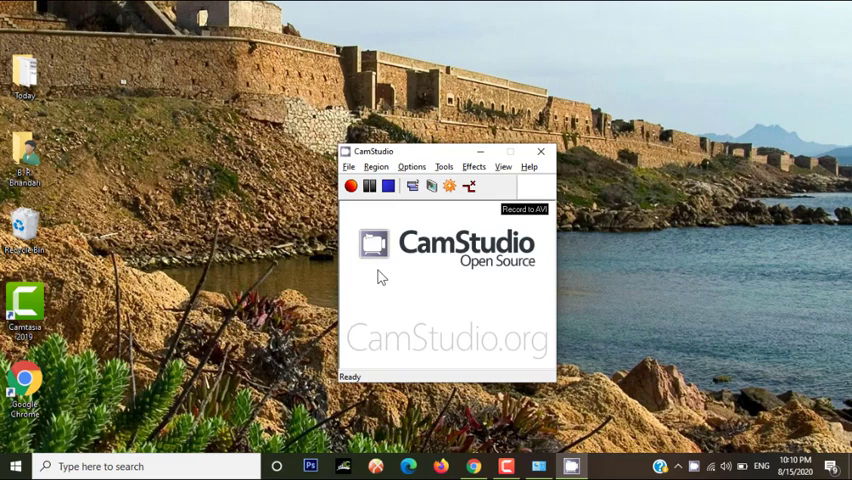
pyautogui.moveTo(398, 302)
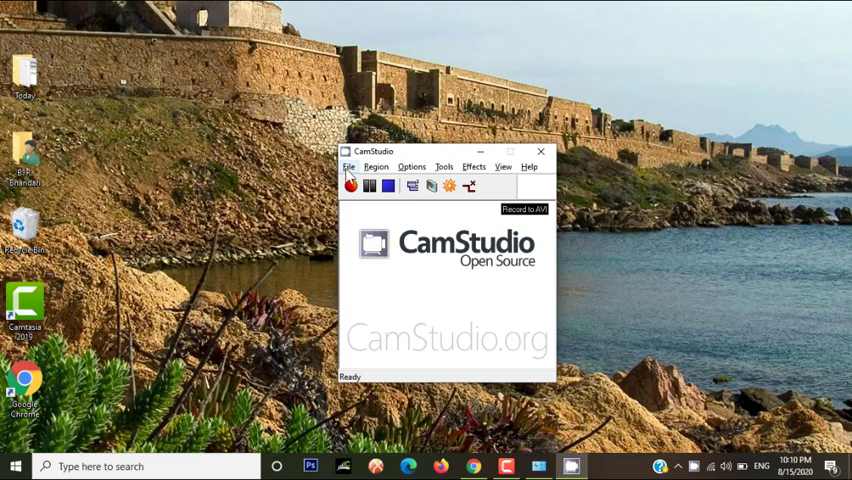
# Review the File menu's Record, Pause, Stop and Exit commands, then open the Options menu.
pyautogui.click(349, 166)
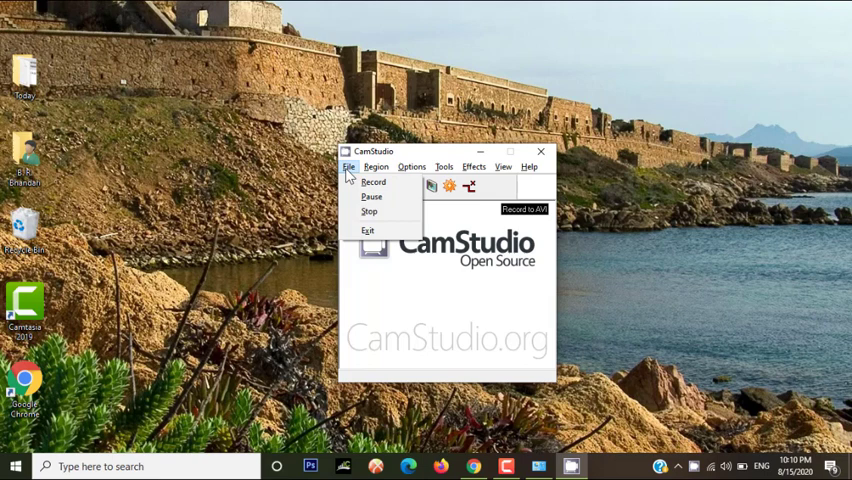
pyautogui.moveTo(376, 183)
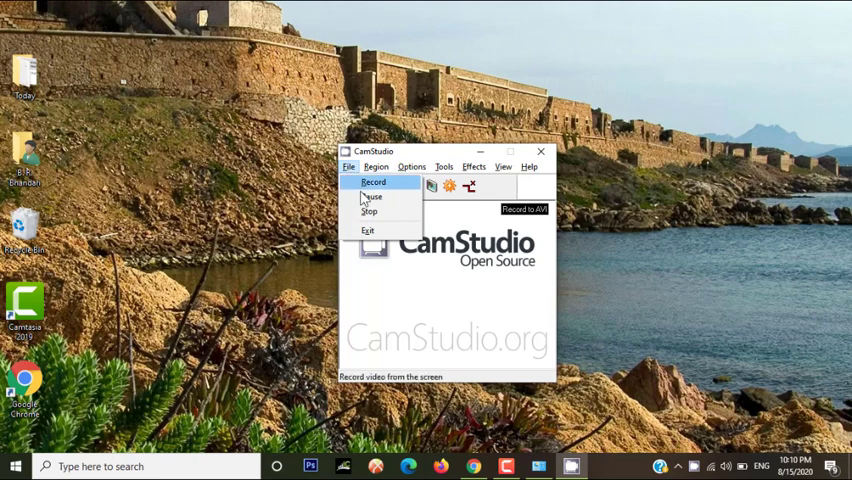
pyautogui.moveTo(368, 231)
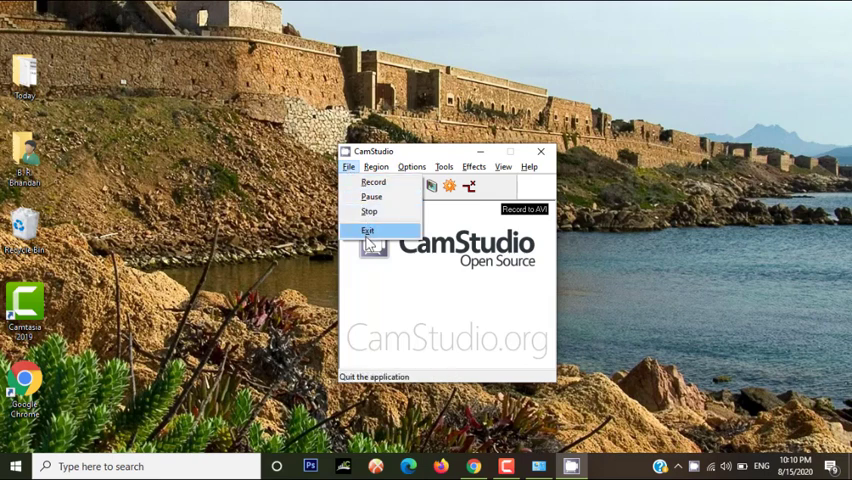
pyautogui.click(411, 166)
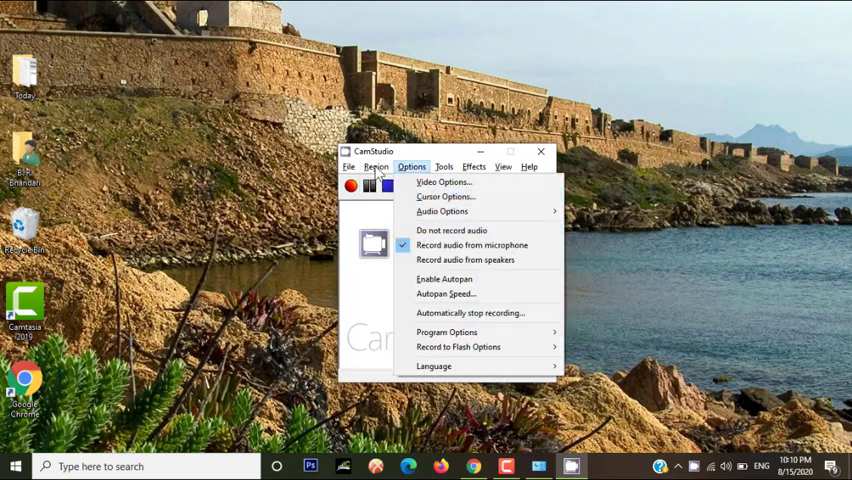
# Choose Full Screen from the Region menu and reopen the Options menu.
pyautogui.click(377, 166)
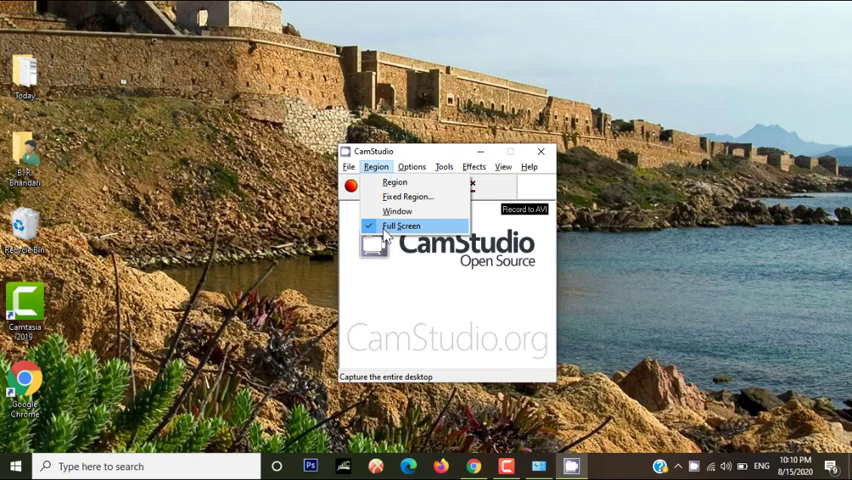
pyautogui.moveTo(402, 198)
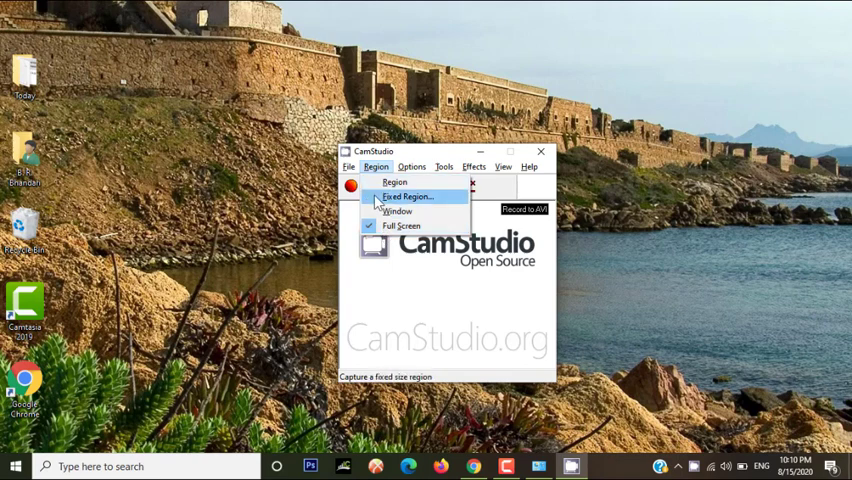
pyautogui.moveTo(400, 225)
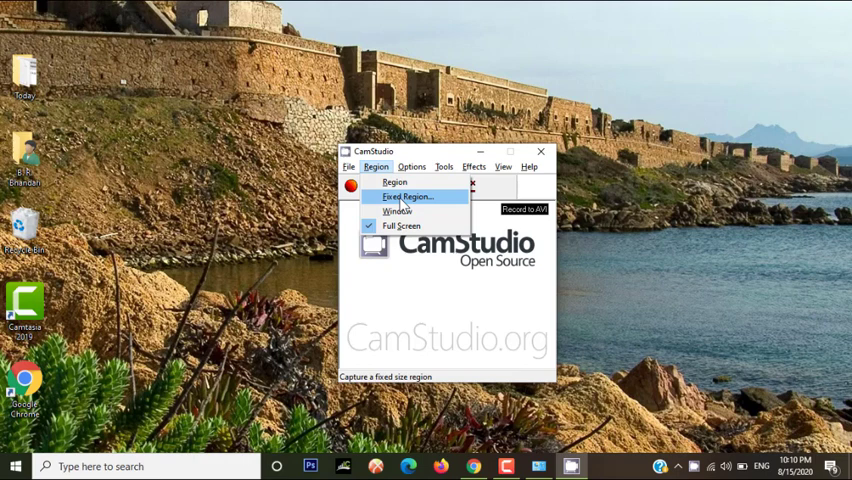
pyautogui.moveTo(400, 211)
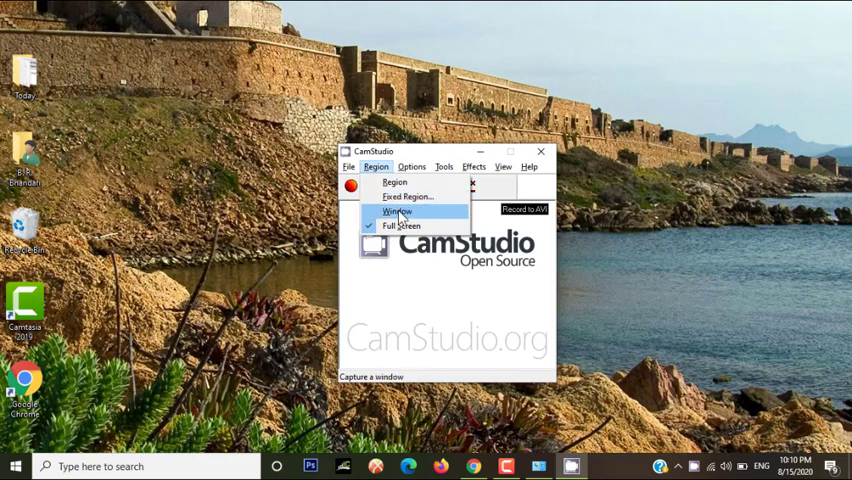
pyautogui.moveTo(399, 231)
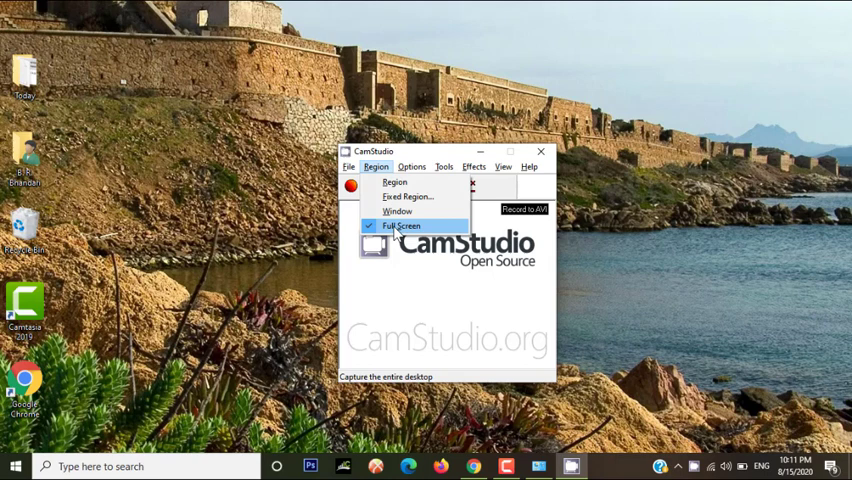
pyautogui.click(411, 166)
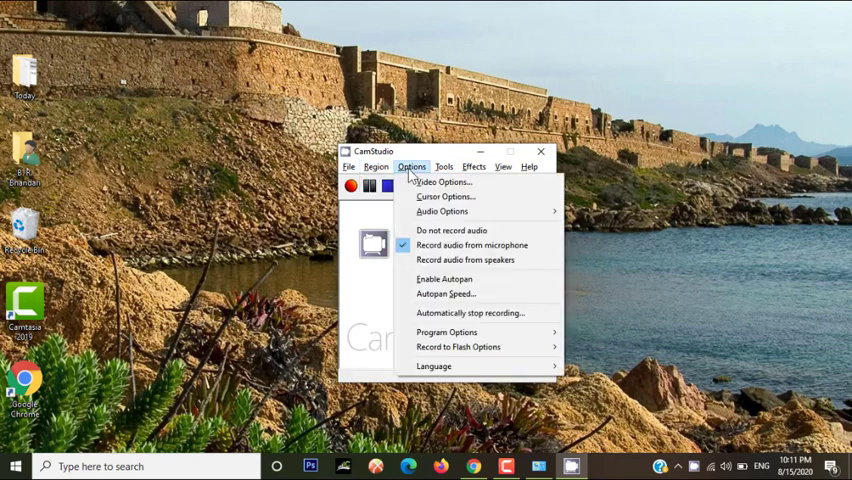
pyautogui.moveTo(443, 182)
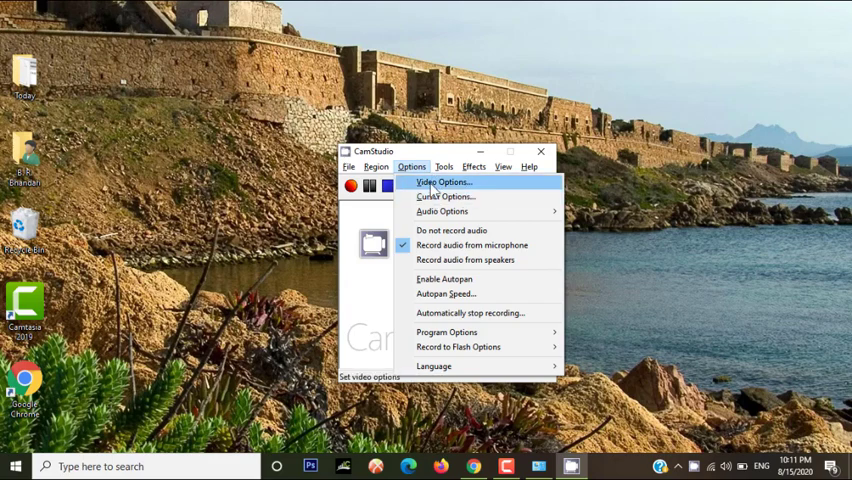
# Select TechSmith Screen Codec 2 at quality 100, with Auto Adjust left enabled.
pyautogui.click(447, 183)
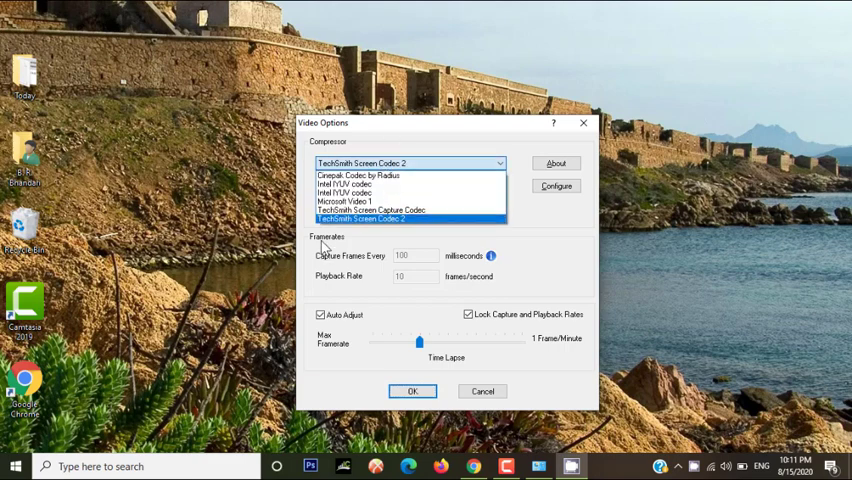
pyautogui.moveTo(350, 220)
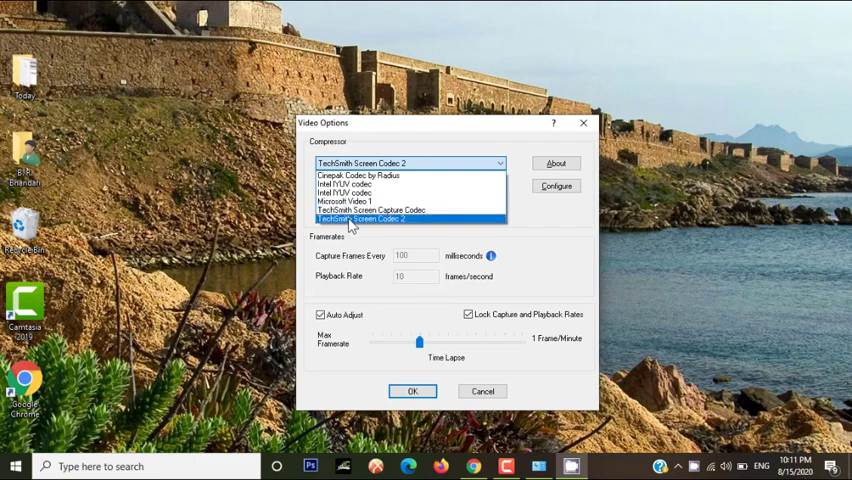
pyautogui.moveTo(370, 210)
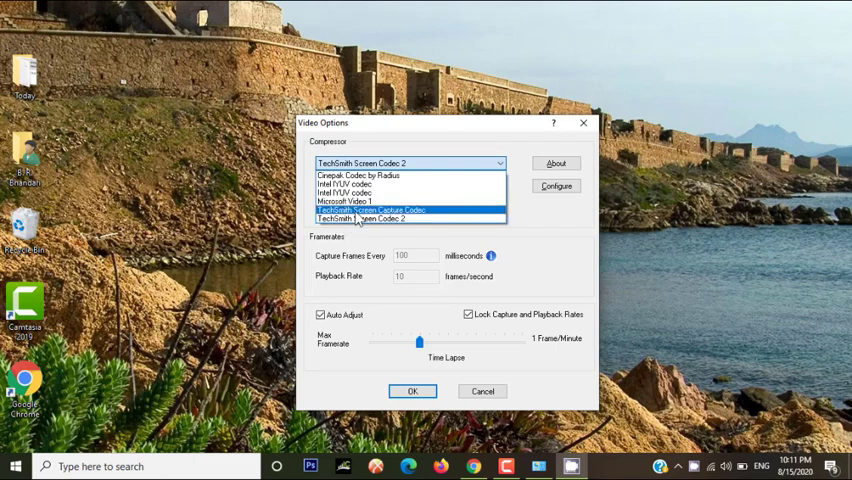
pyautogui.moveTo(375, 218)
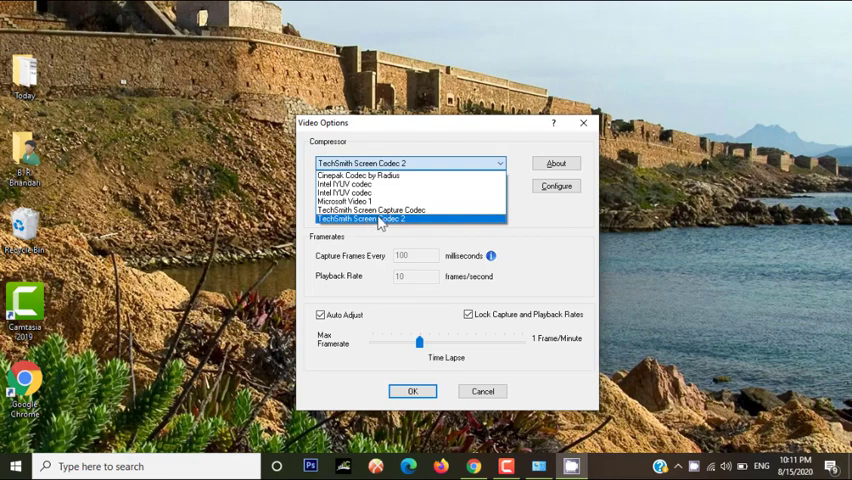
pyautogui.click(365, 218)
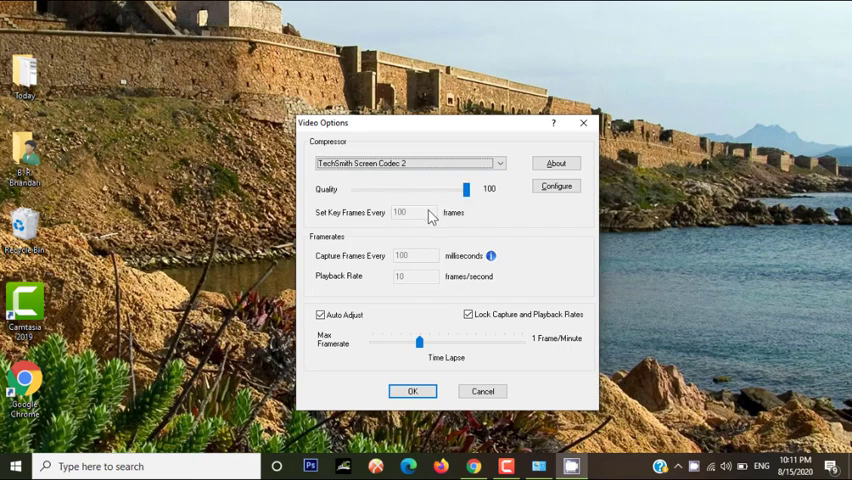
pyautogui.moveTo(352, 258)
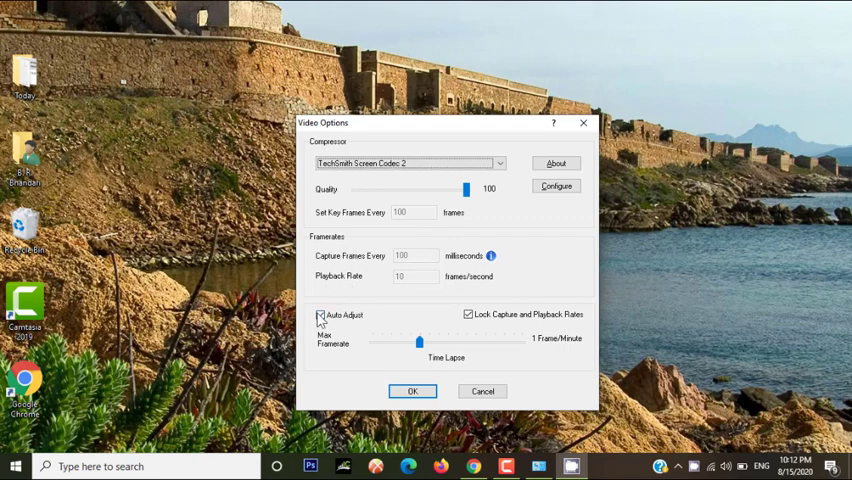
pyautogui.click(322, 314)
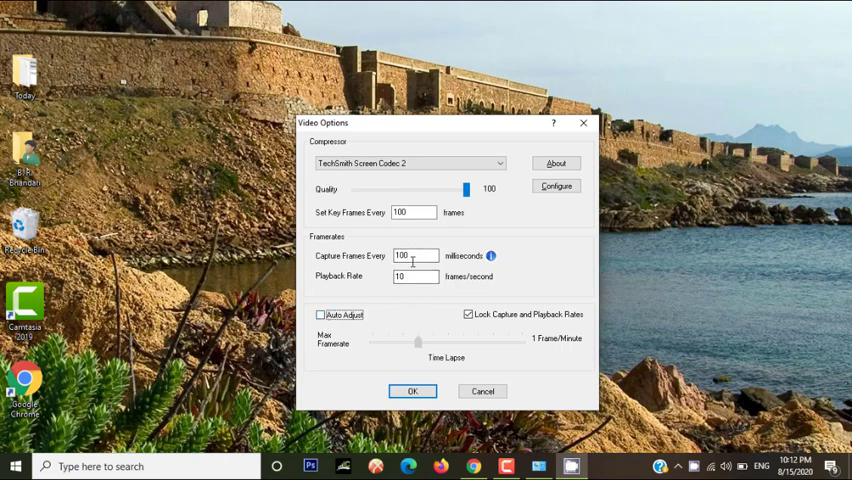
pyautogui.moveTo(354, 266)
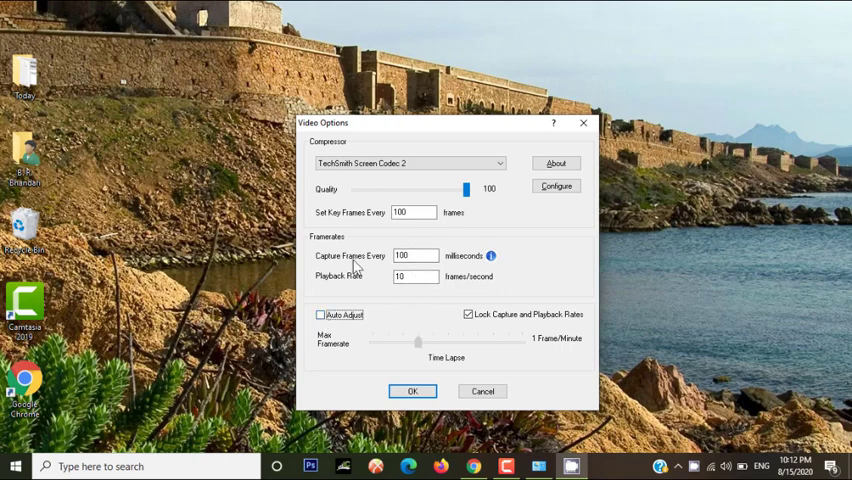
pyautogui.moveTo(332, 290)
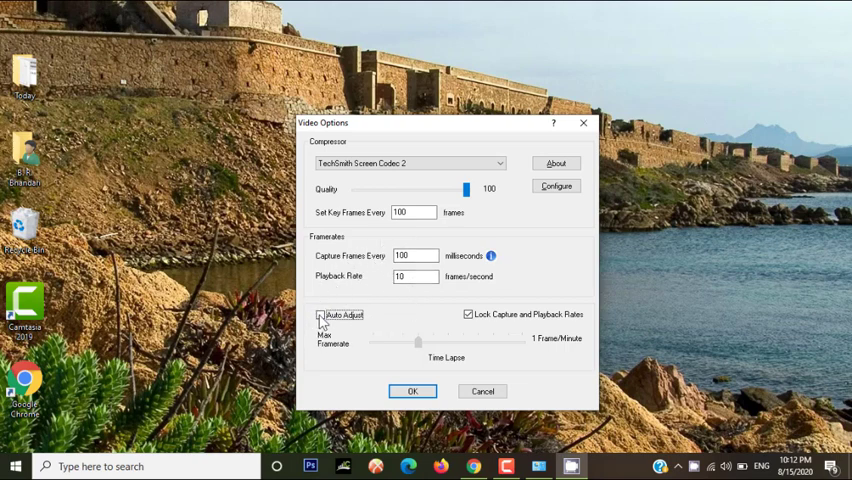
pyautogui.click(322, 314)
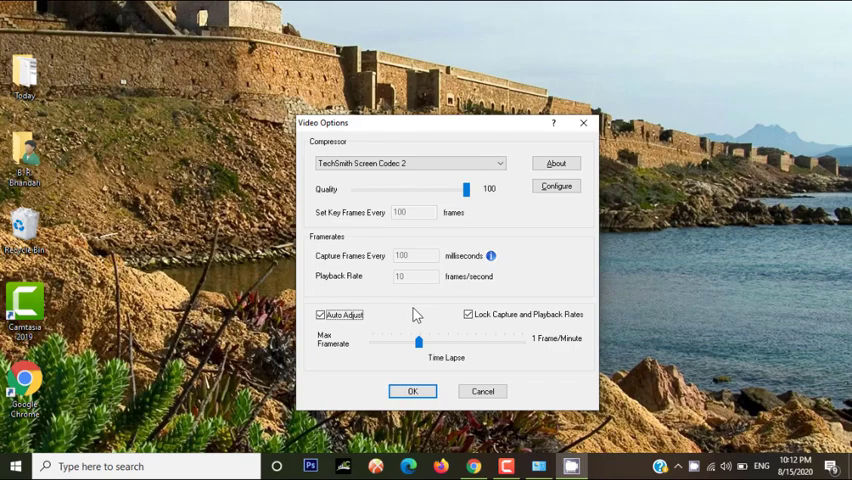
pyautogui.moveTo(459, 353)
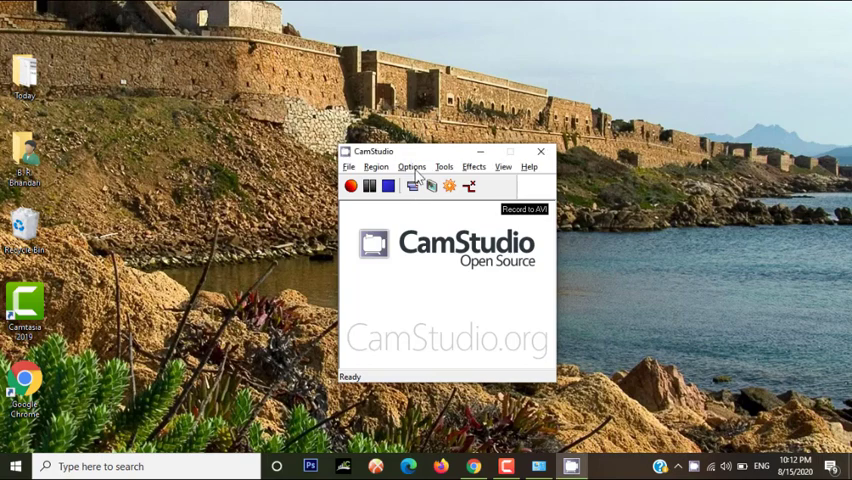
# Enlarge the cursor highlight, then try Ellipse and Square before keeping Circle.
pyautogui.click(410, 166)
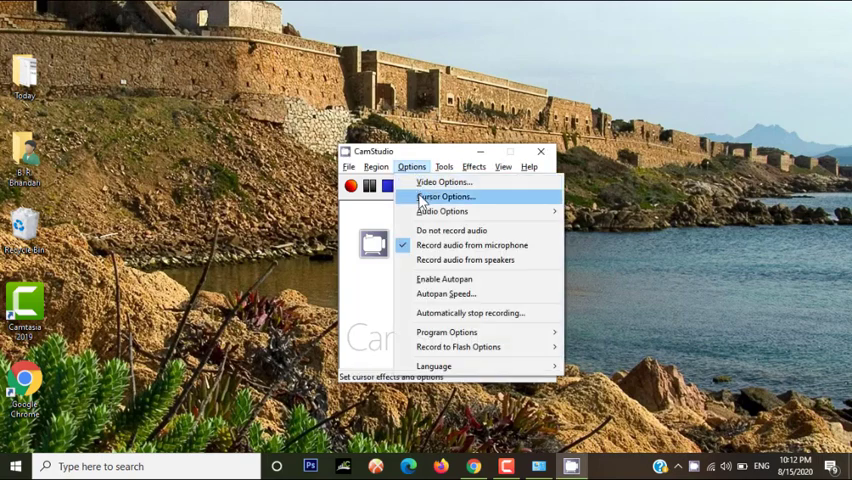
pyautogui.click(444, 197)
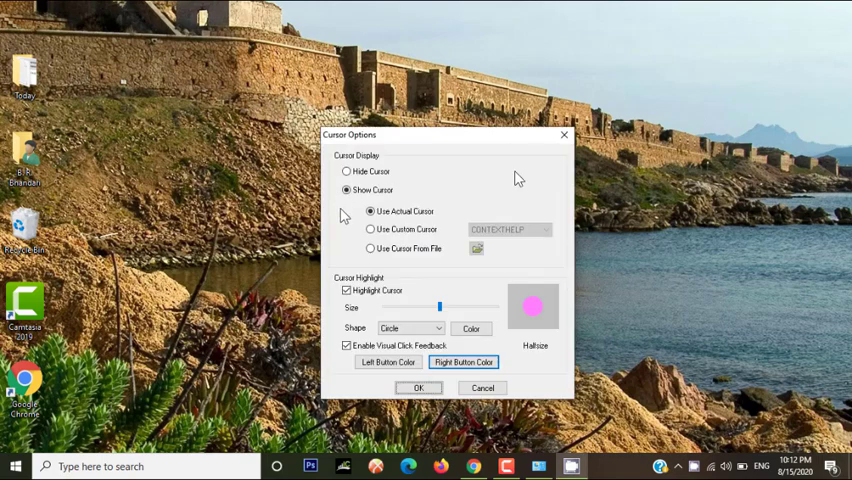
pyautogui.moveTo(353, 309)
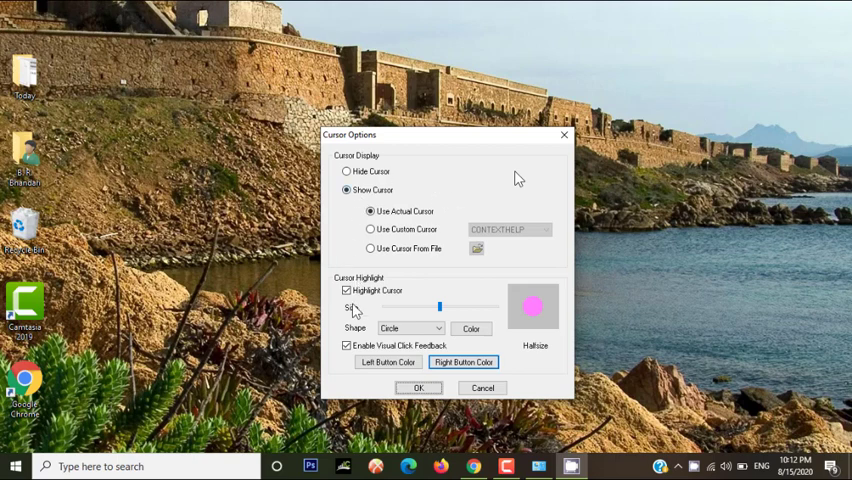
pyautogui.click(410, 328)
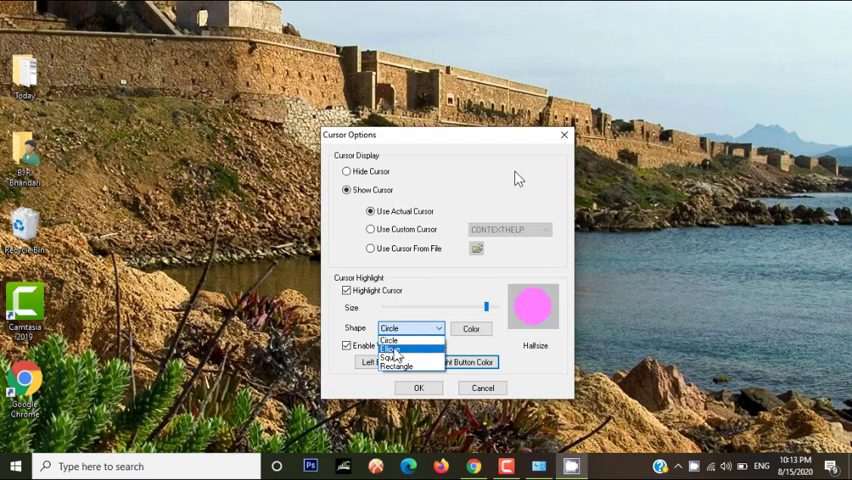
pyautogui.click(396, 348)
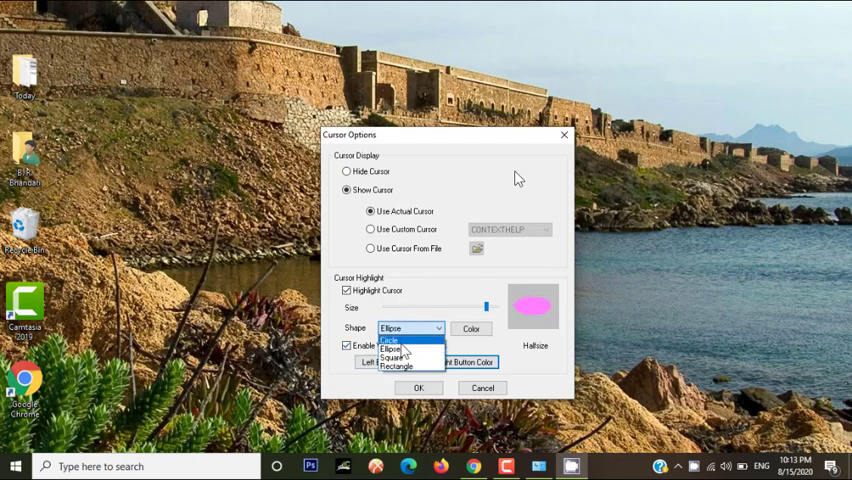
pyautogui.click(398, 355)
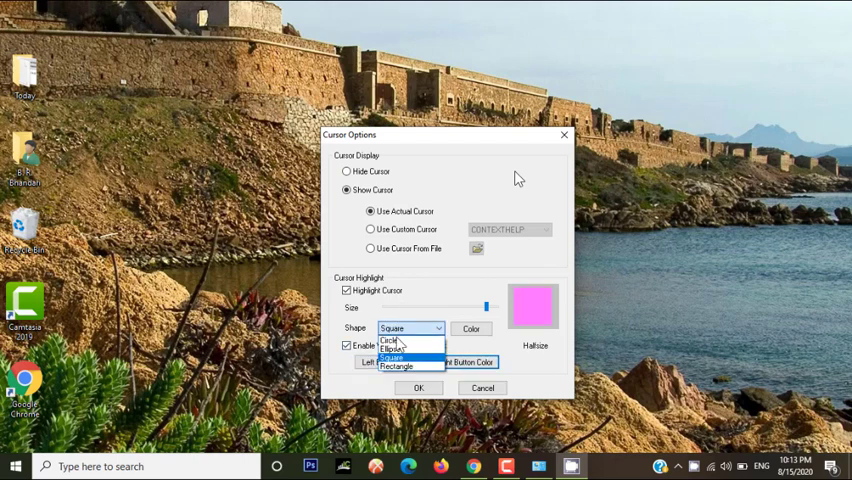
pyautogui.click(390, 347)
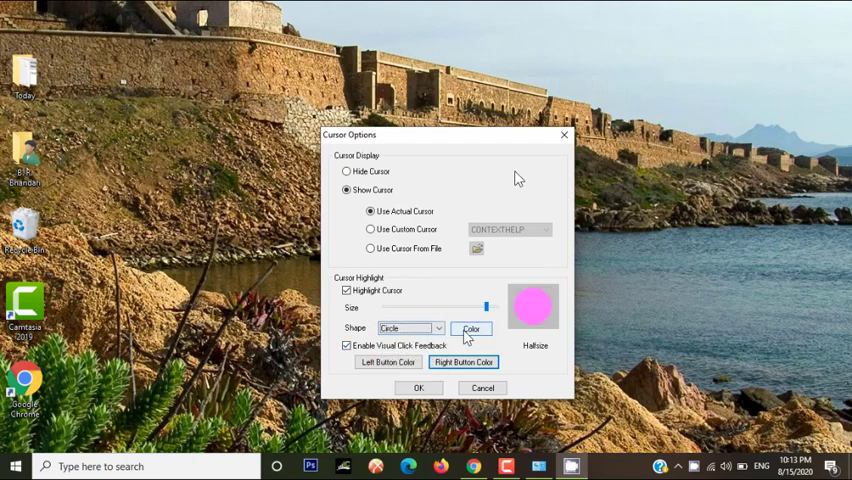
# Pick the cyan basic colour for the cursor highlight and confirm Cursor Options.
pyautogui.click(471, 328)
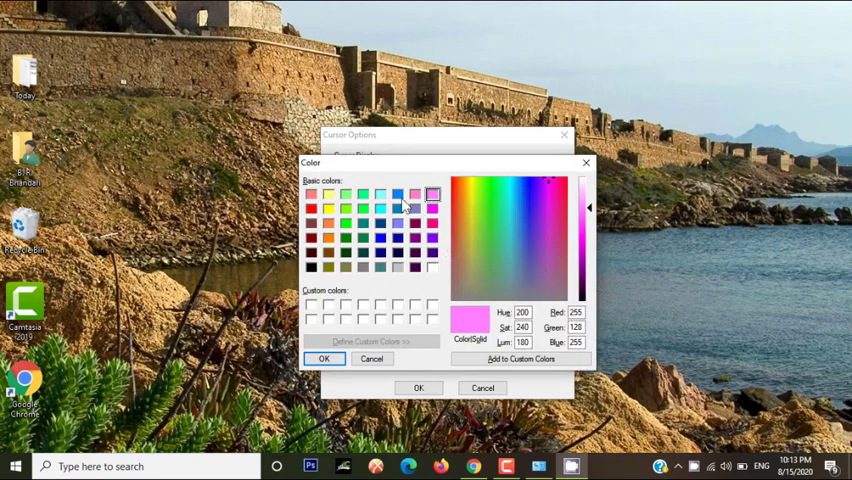
pyautogui.click(364, 191)
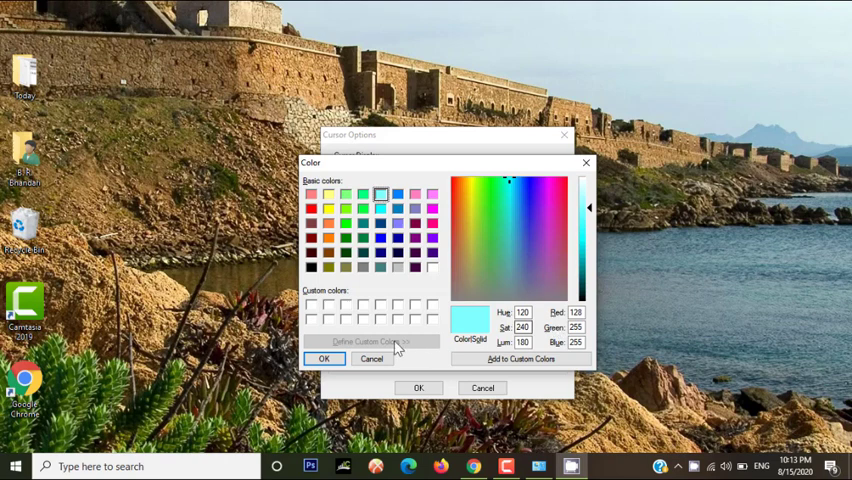
pyautogui.click(324, 358)
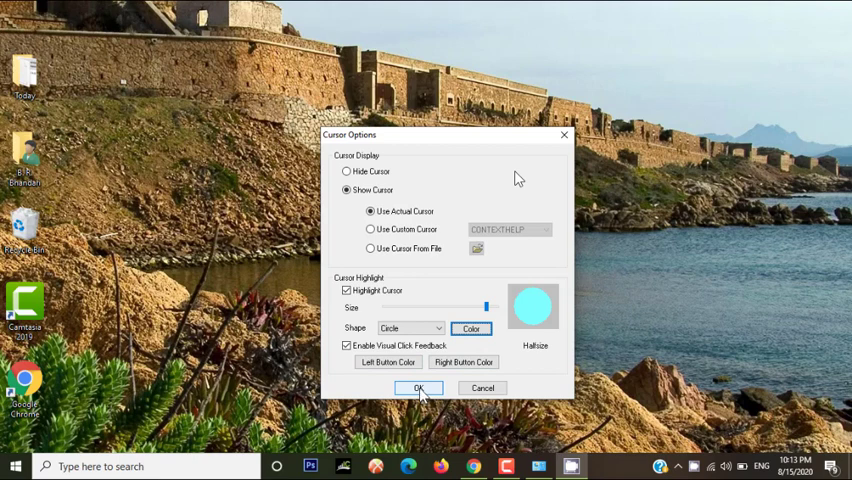
pyautogui.click(419, 388)
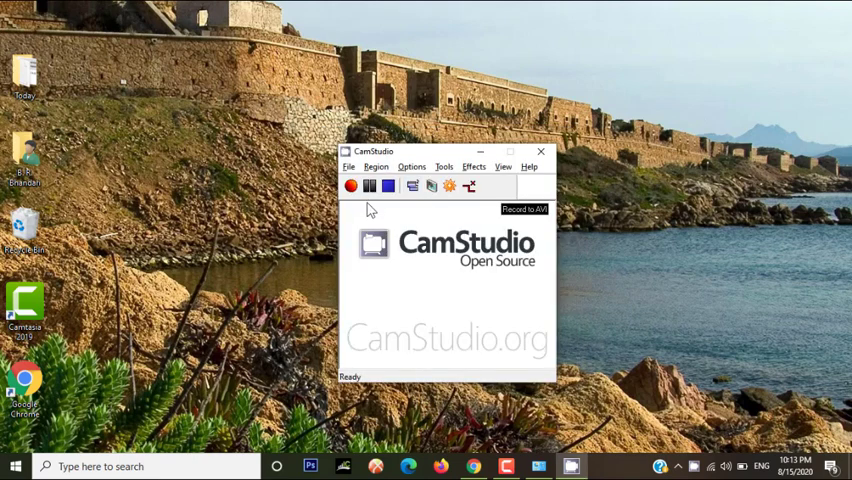
# Reopen the Options menu to reach the video, cursor, audio and program settings.
pyautogui.click(411, 166)
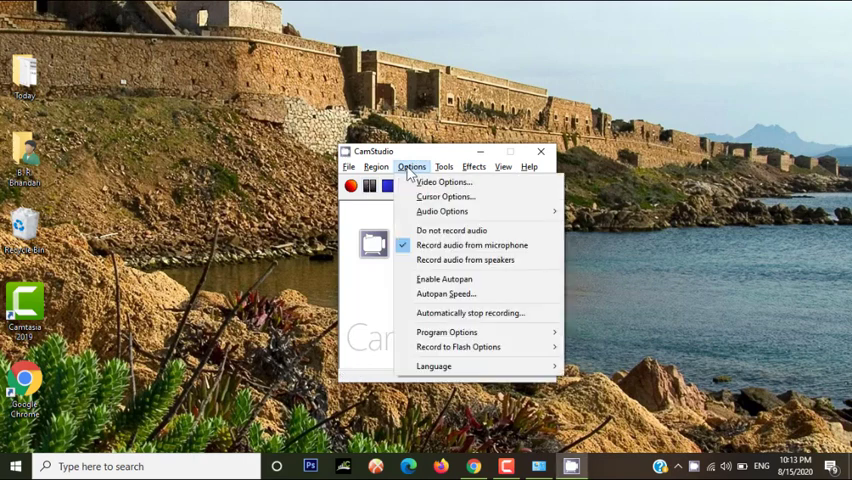
pyautogui.moveTo(442, 197)
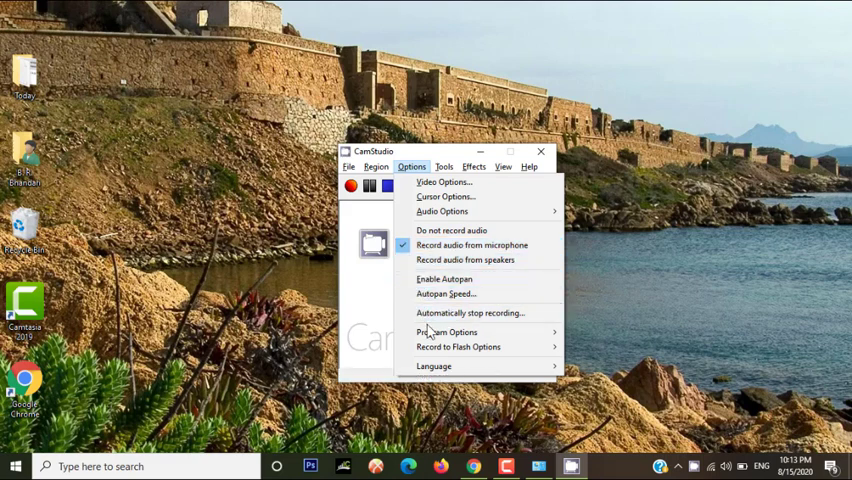
pyautogui.moveTo(412, 250)
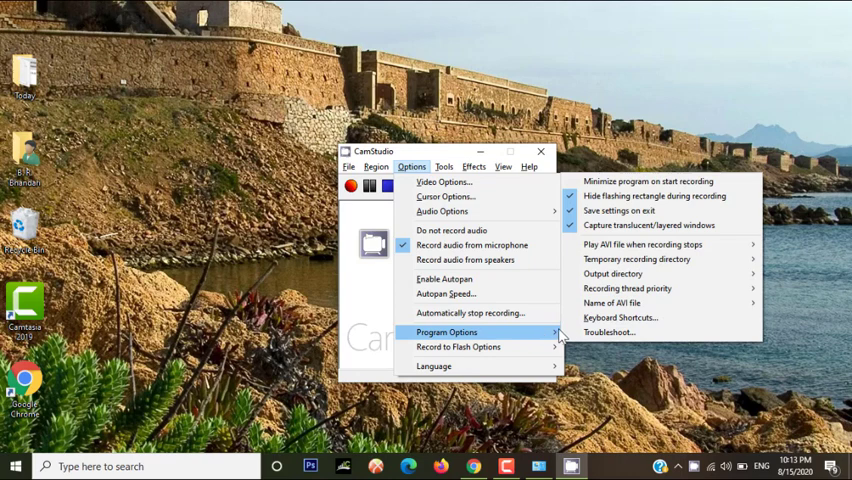
pyautogui.moveTo(635, 210)
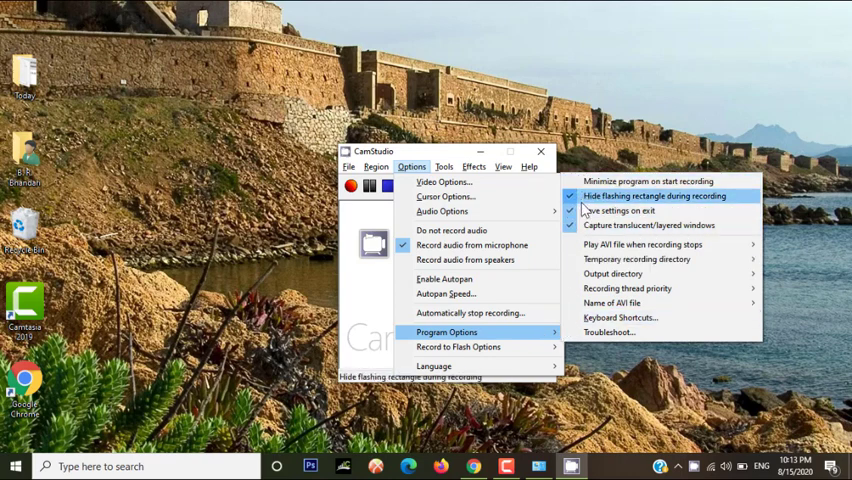
pyautogui.moveTo(667, 224)
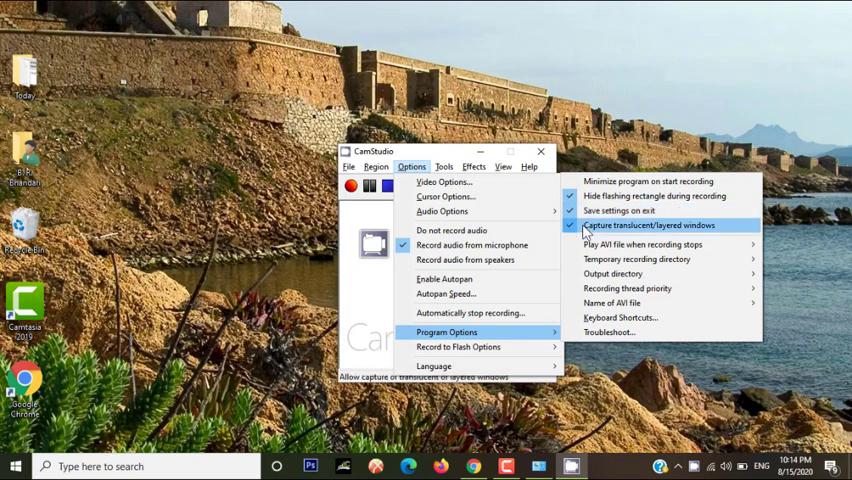